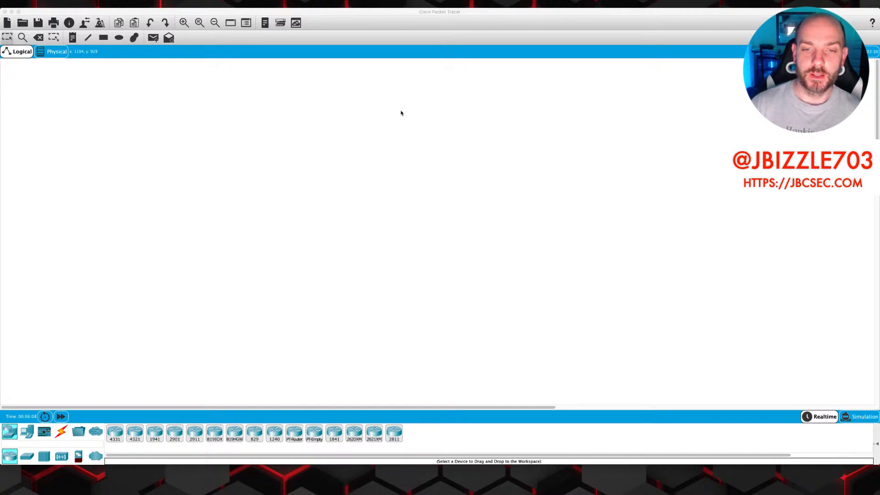
mouse_move(352, 336)
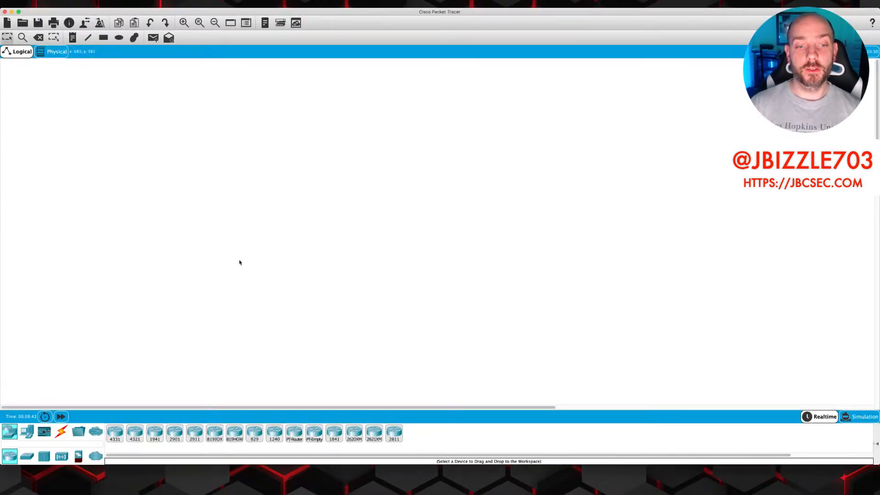
mouse_move(10, 431)
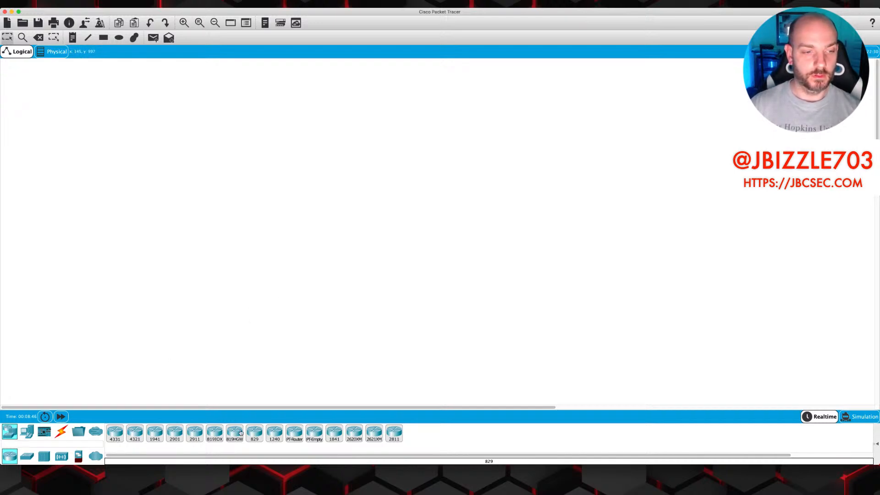
Drop a 2960 switch, then two PCs and a server from End Devices onto the canvas
click(27, 455)
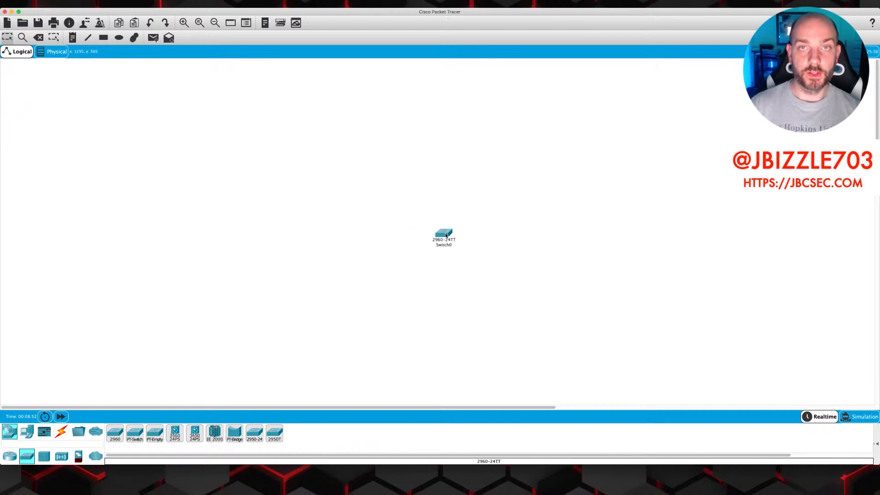
mouse_move(422, 248)
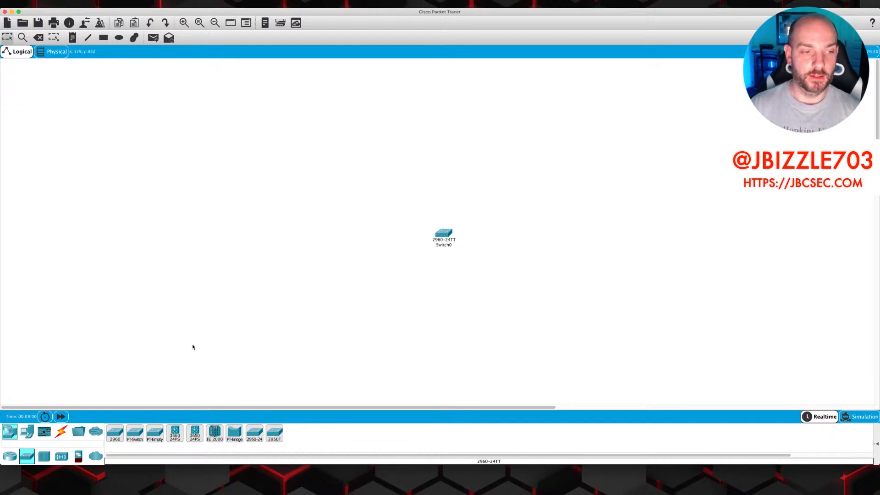
click(26, 430)
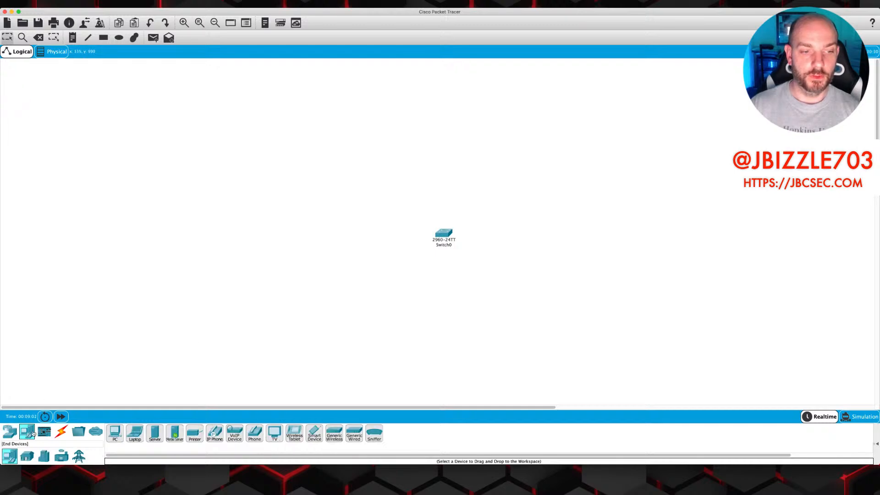
click(308, 199)
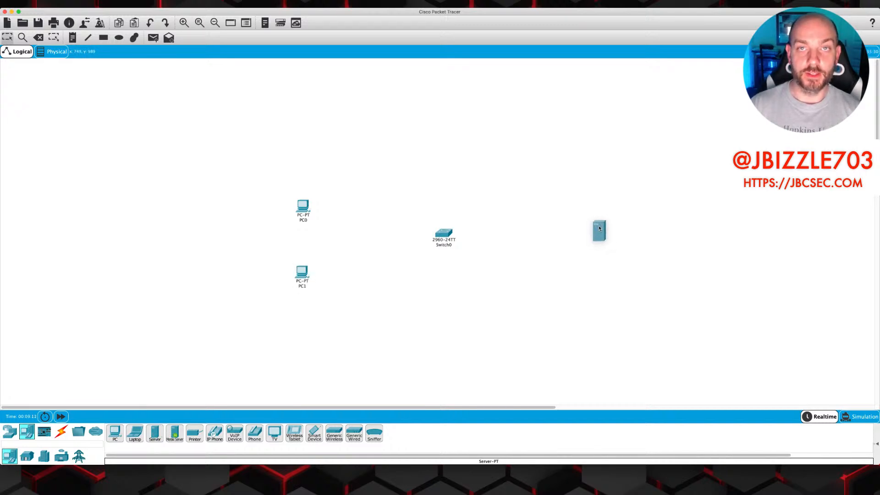
click(598, 231)
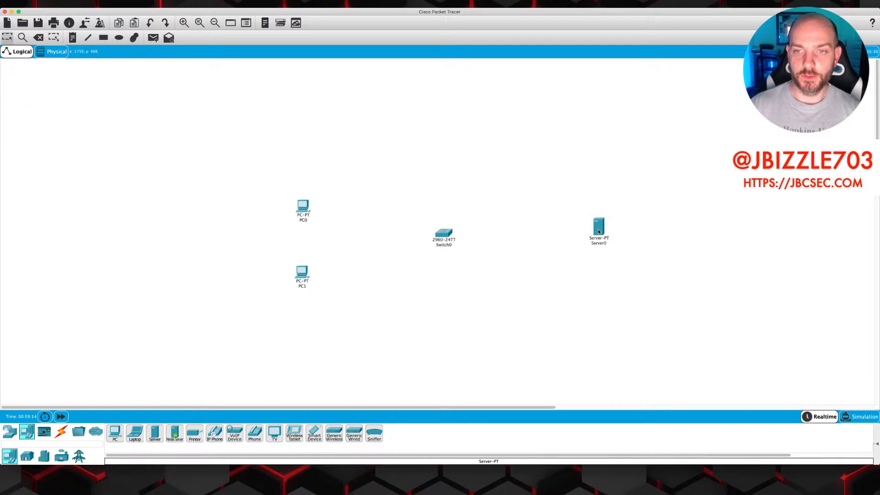
mouse_move(598, 230)
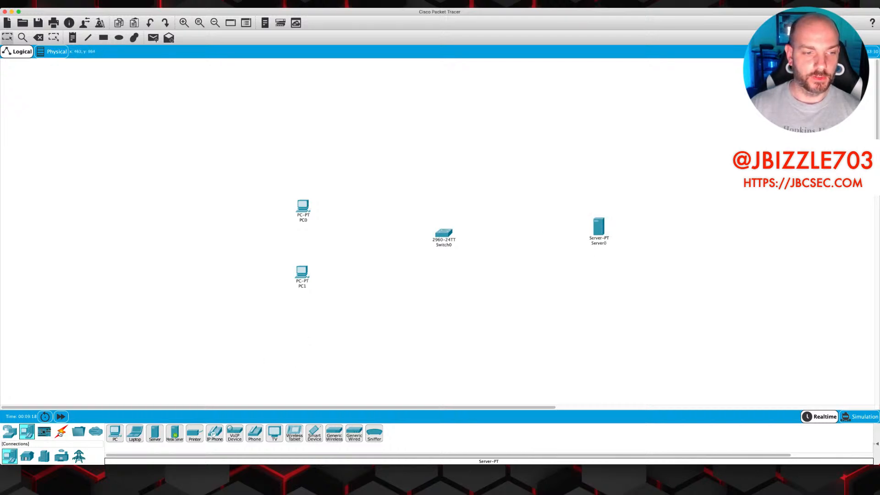
Run copper straight-through cables from PC0, PC1 and Server0's FastEthernet0 ports to free Switch0 ports
click(61, 431)
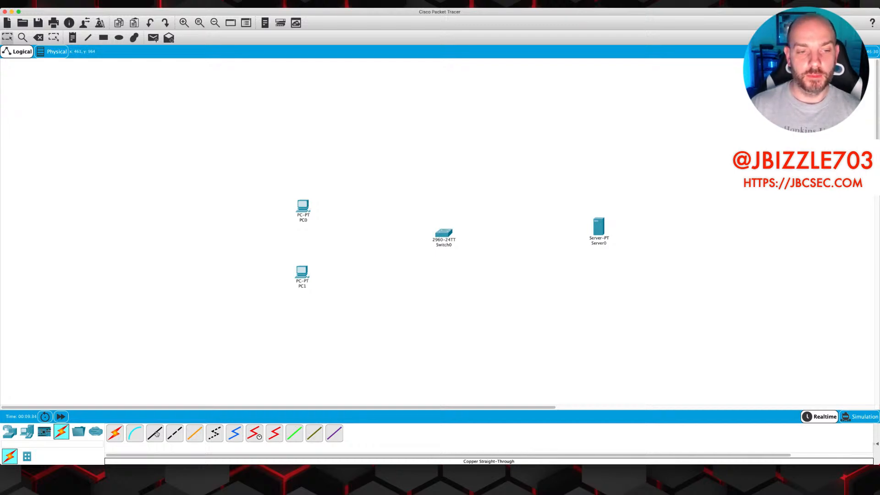
click(302, 208)
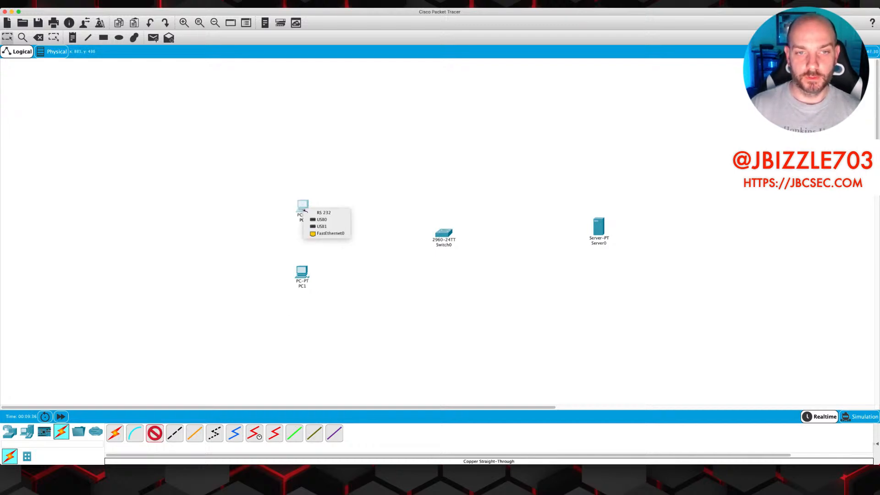
click(330, 232)
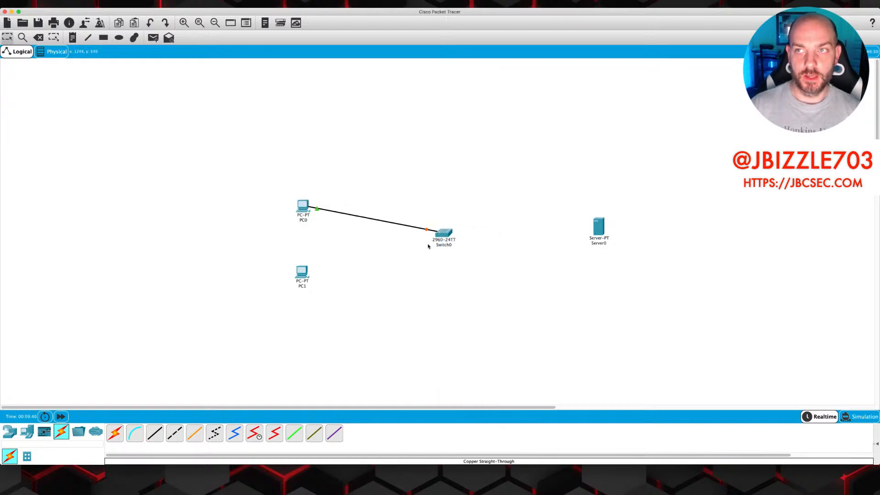
mouse_move(414, 246)
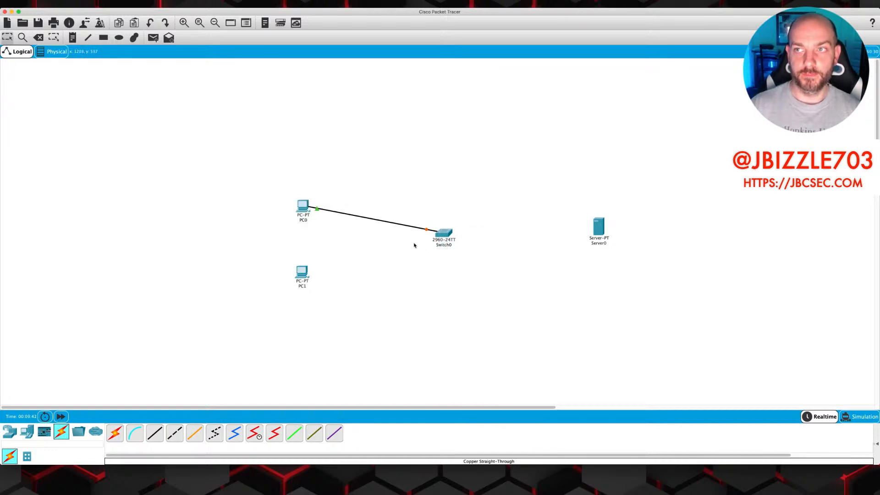
double_click(301, 273)
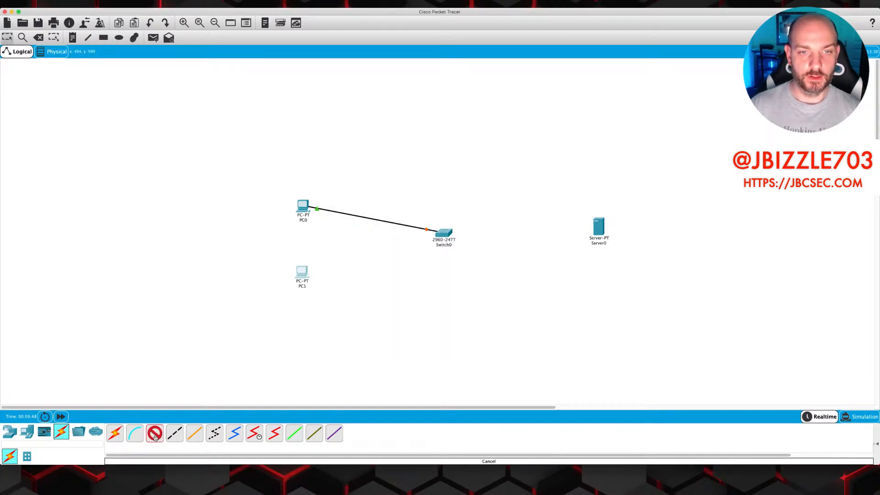
click(301, 273)
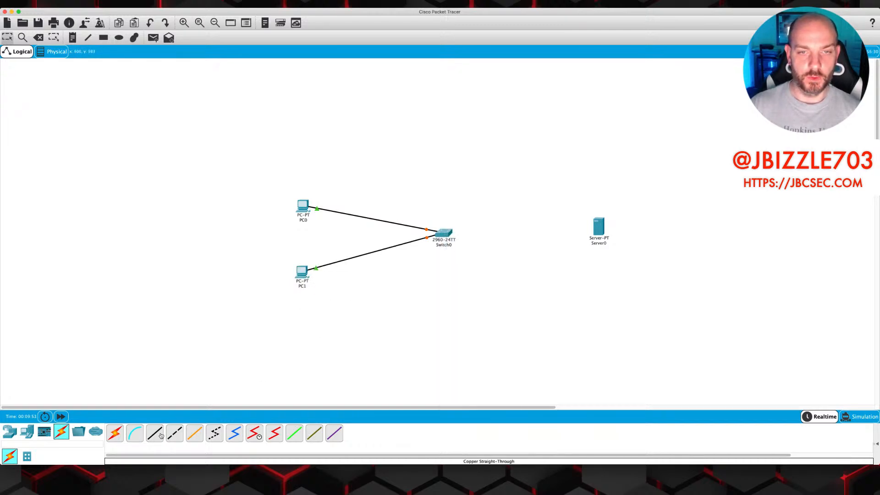
click(444, 234)
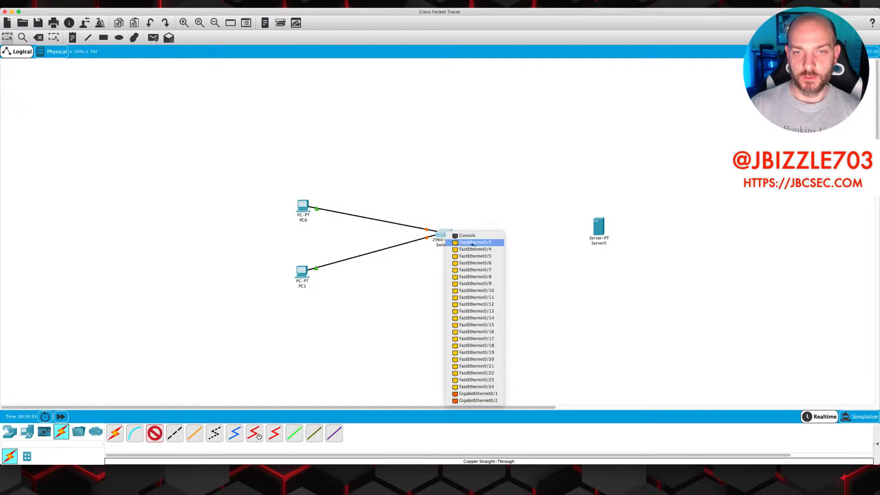
click(474, 242)
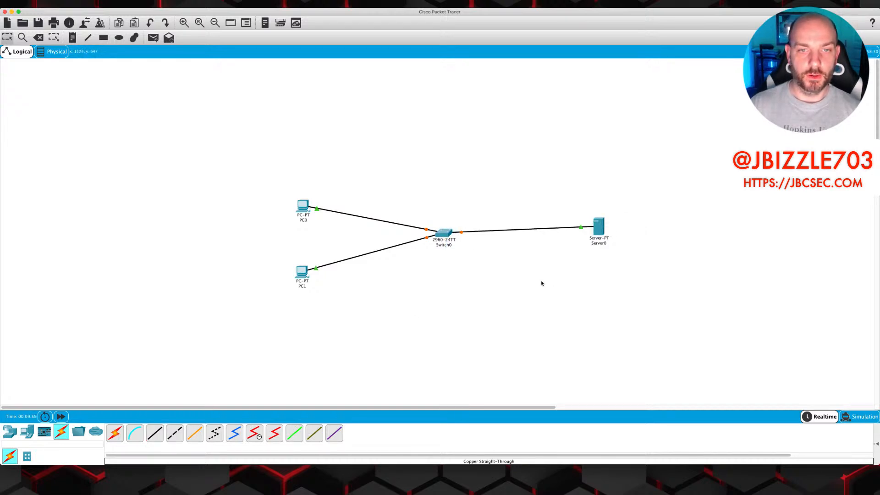
mouse_move(470, 298)
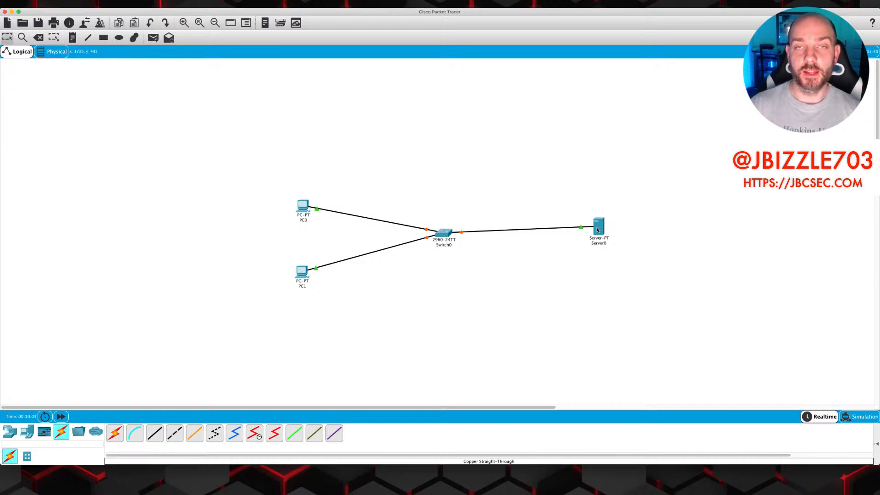
mouse_move(598, 227)
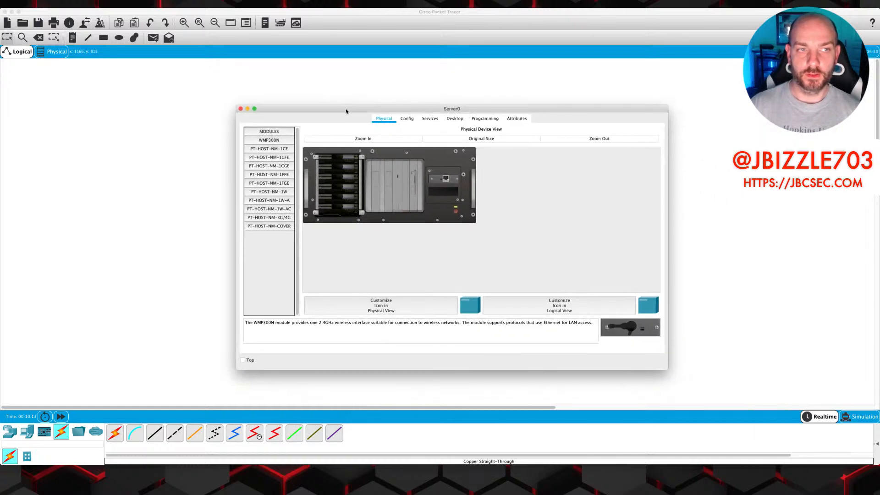
mouse_move(666, 368)
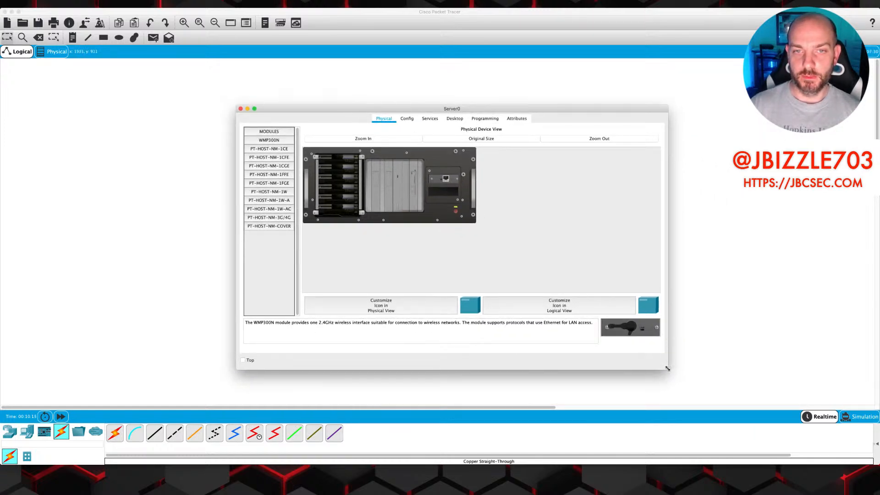
Give Server0 the static address 192.168.1.1 with mask 255.255.255.0 and close its IP Configuration
drag(451, 108, 434, 84)
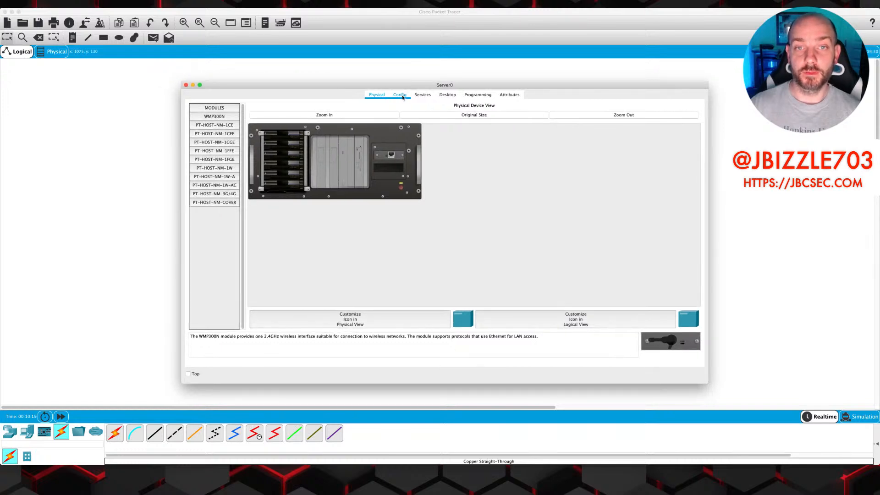
click(447, 94)
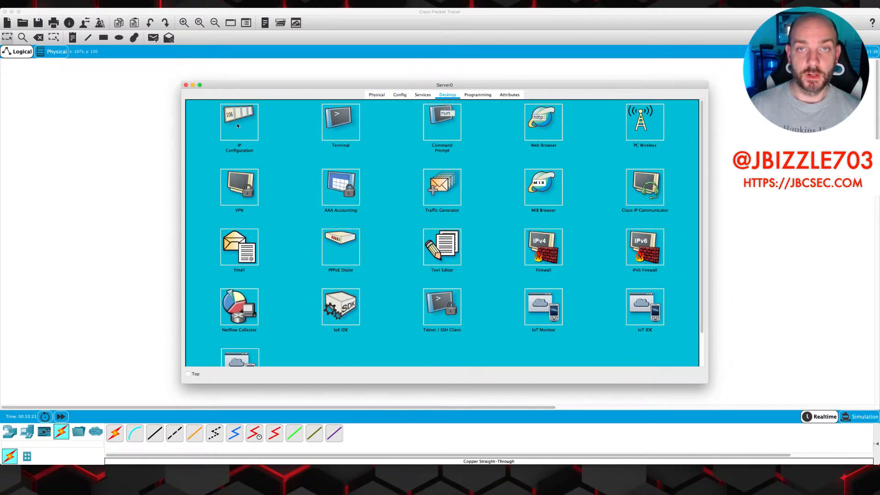
mouse_move(238, 116)
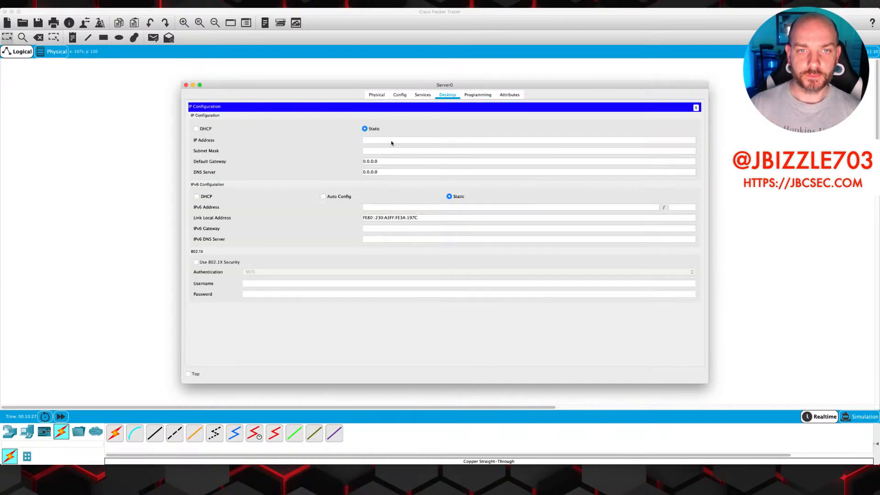
text(192.168.1.)
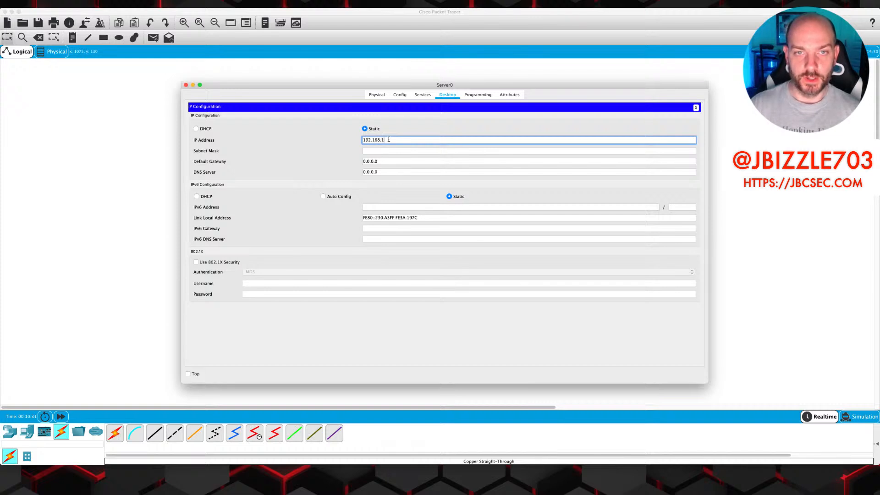
text(255.255.255.0)
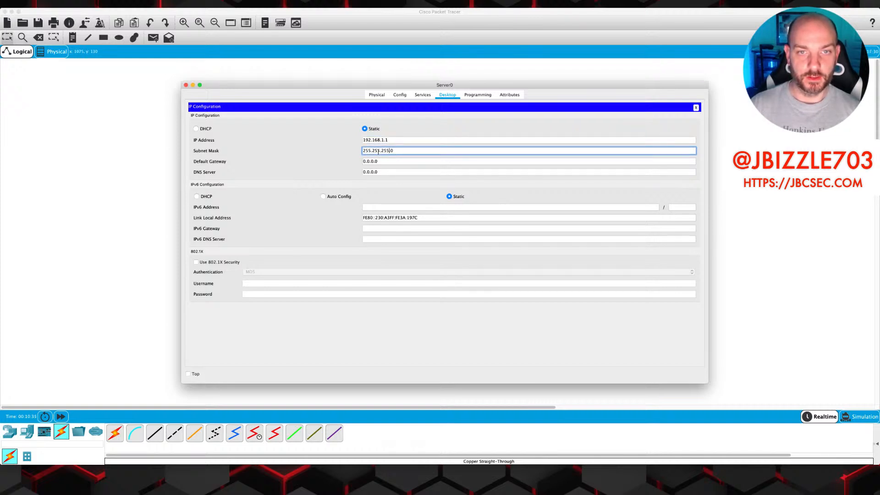
text(255.255.255.0)
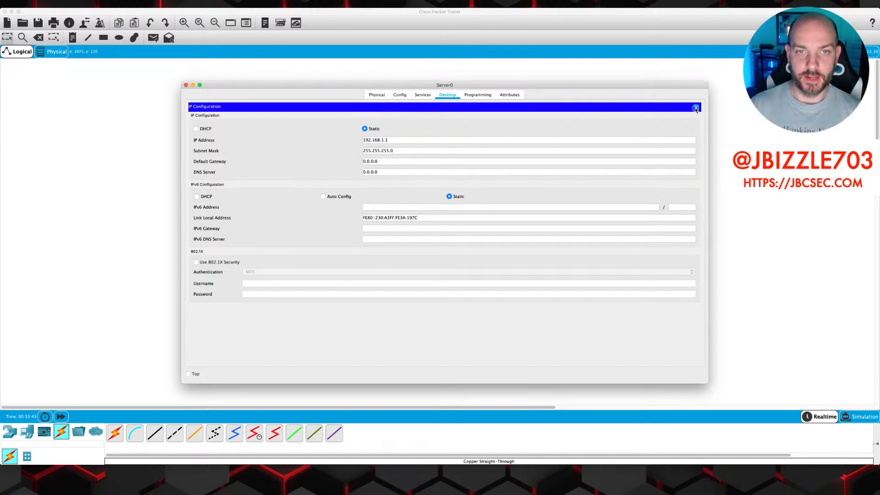
click(695, 107)
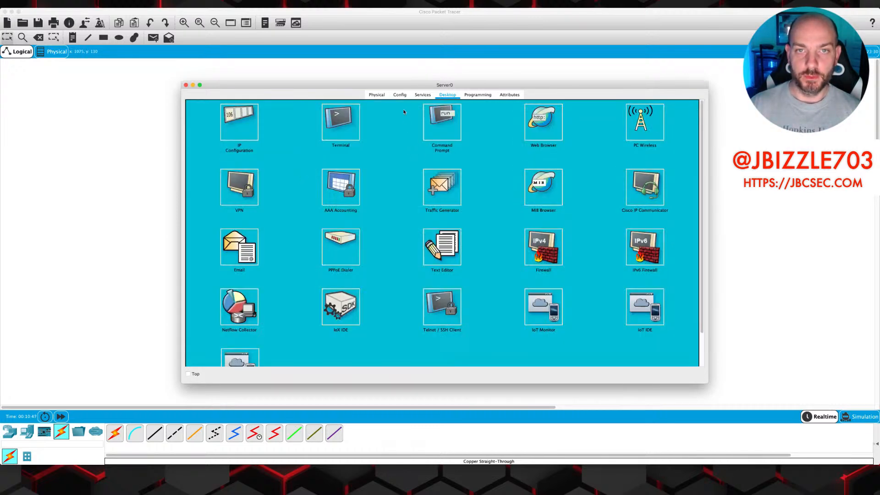
Under Server0's Services, select DHCP and enter JBCPool as the pool name
click(421, 94)
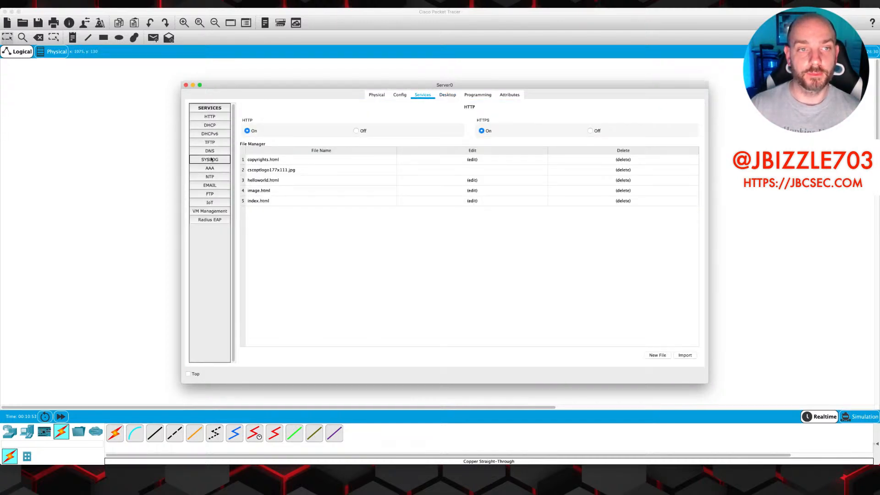
click(209, 124)
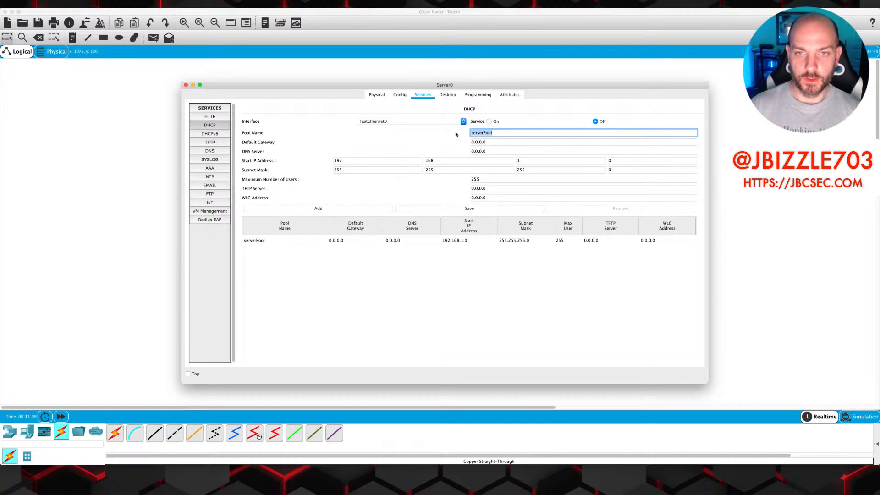
text(JBC)
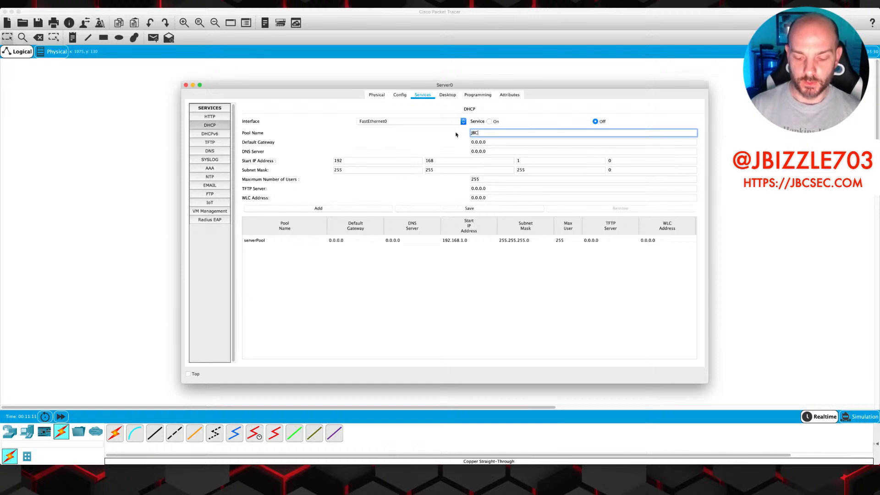
text(Pool)
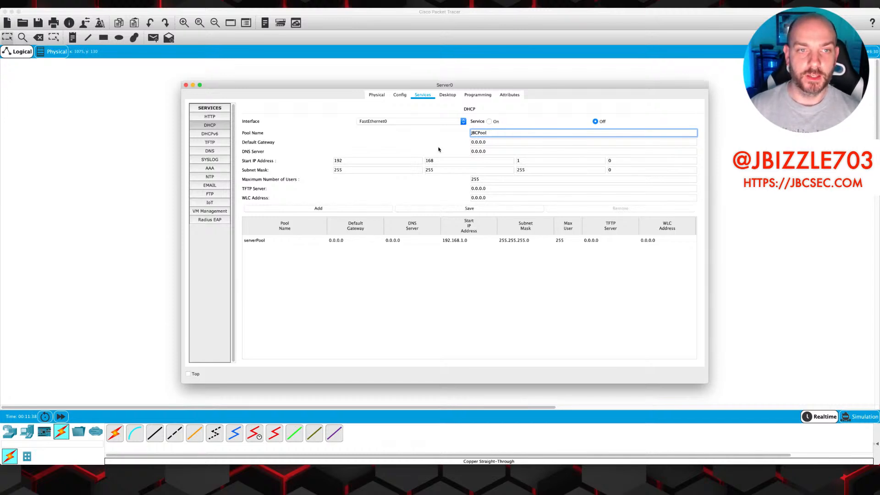
mouse_move(376, 164)
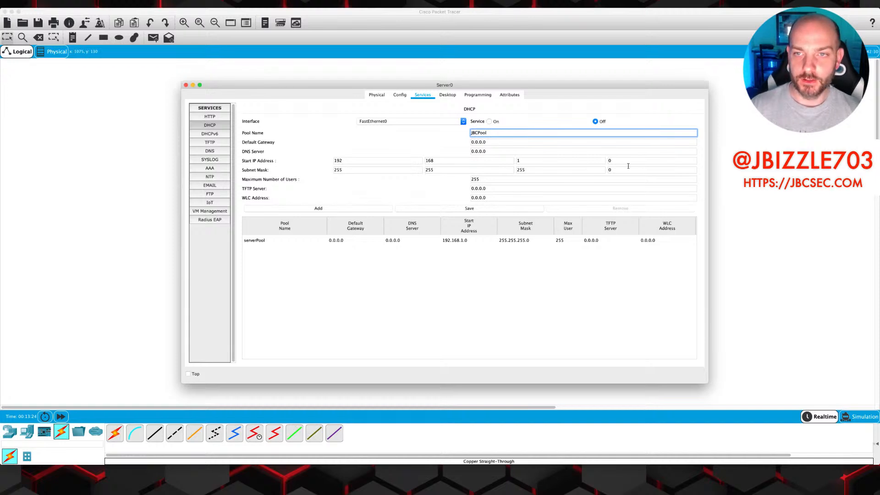
mouse_move(631, 161)
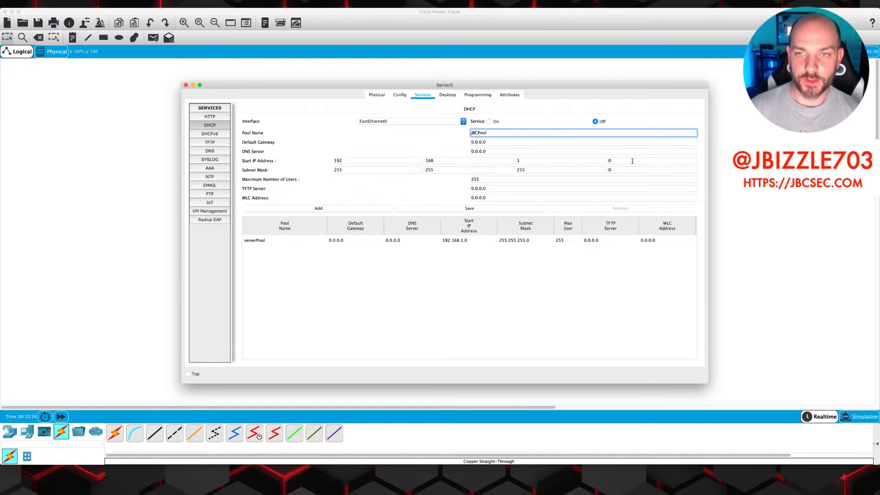
Edit the Start IP Address octets so the pool begins at 192.168.1.10, then move to Maximum Number of Users
click(650, 161)
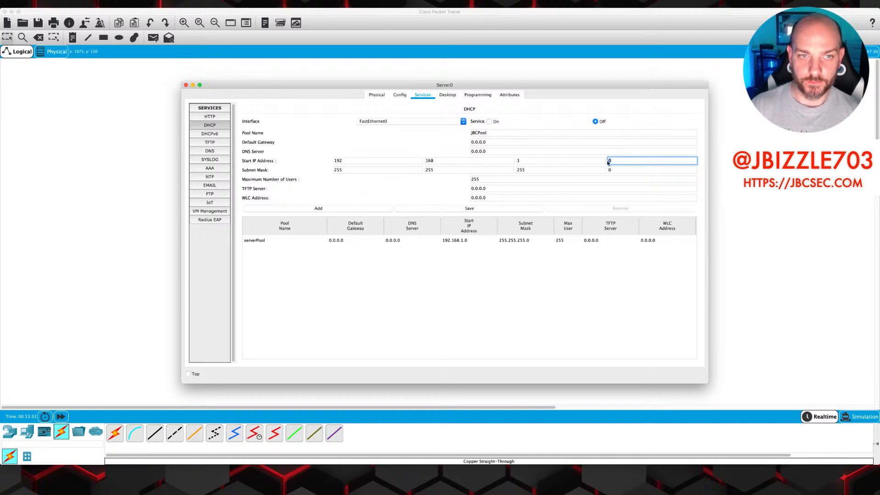
text(10)
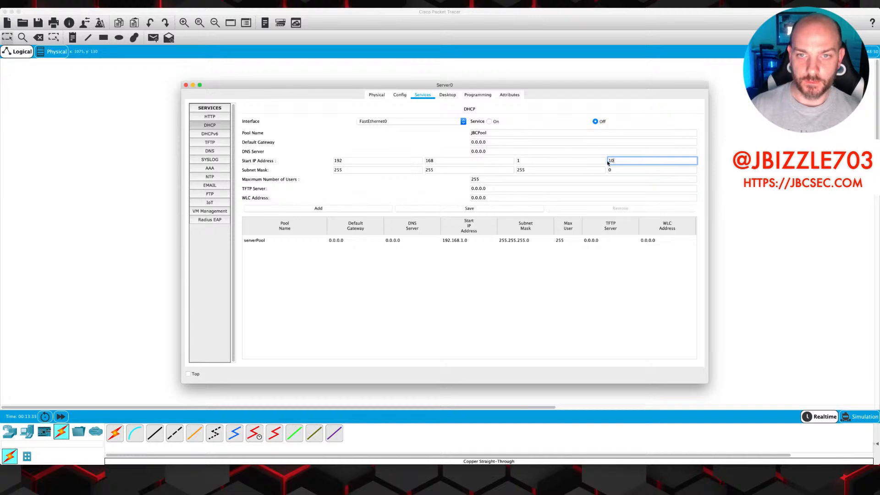
mouse_move(559, 174)
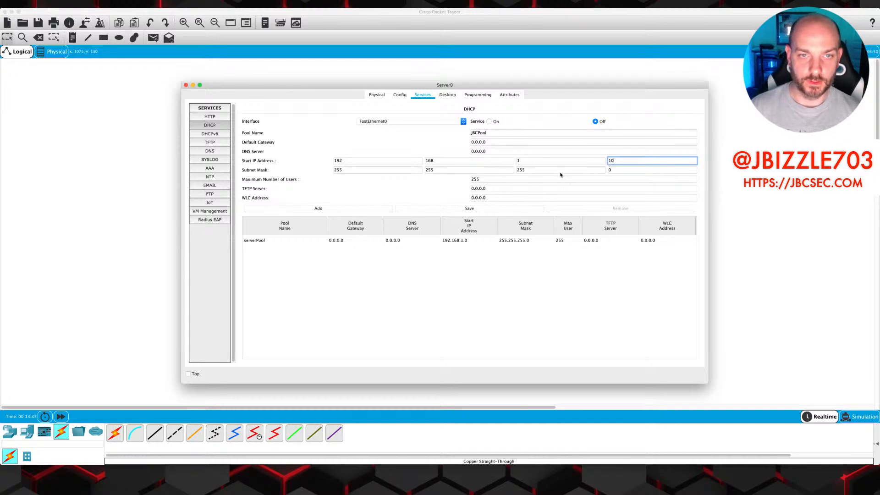
mouse_move(533, 182)
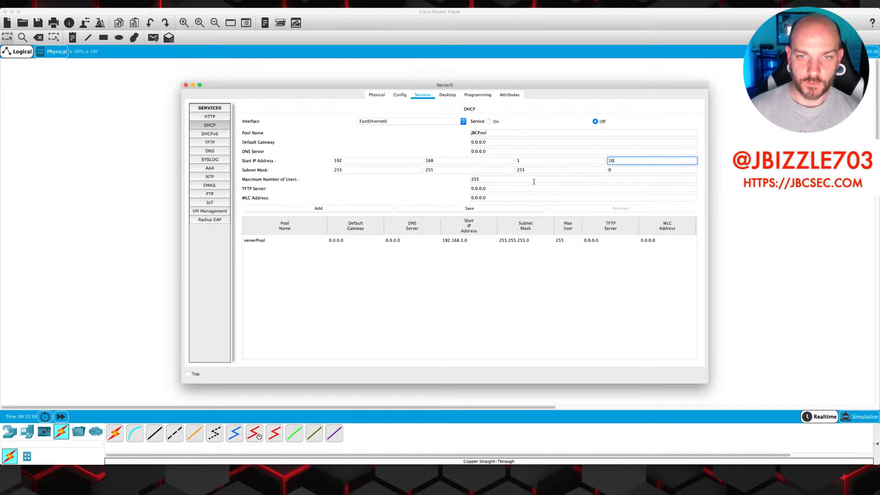
mouse_move(437, 162)
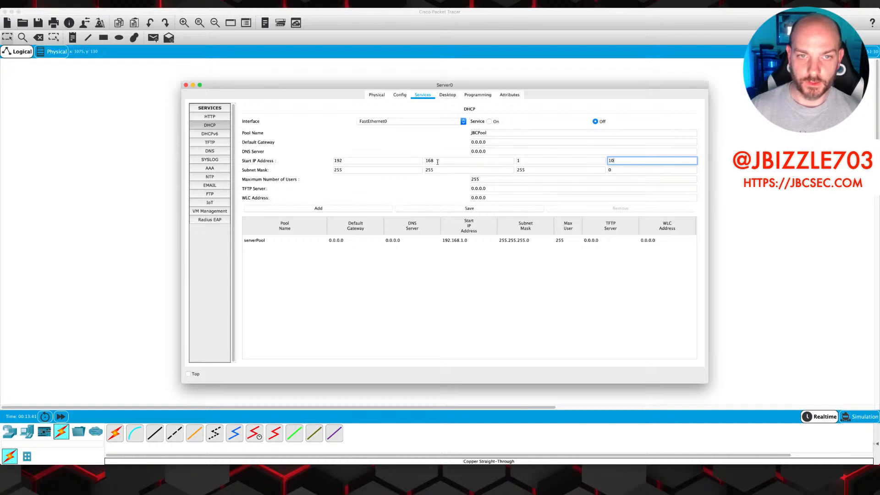
click(376, 161)
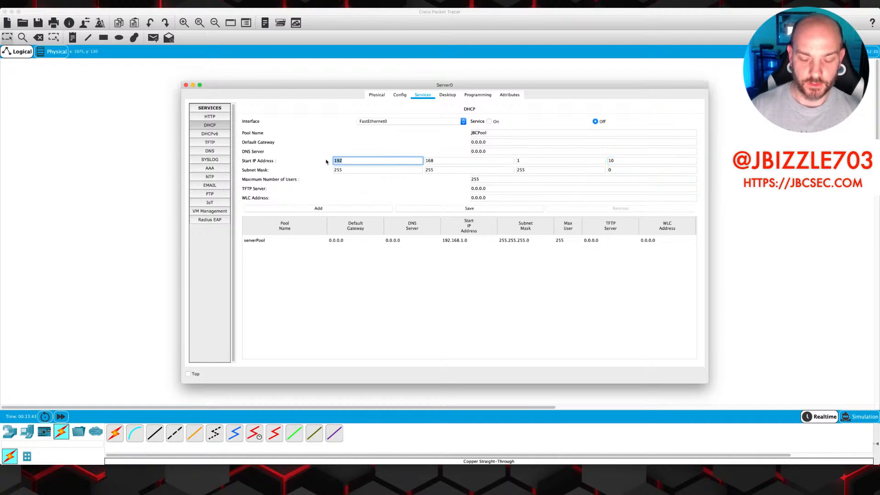
text(172)
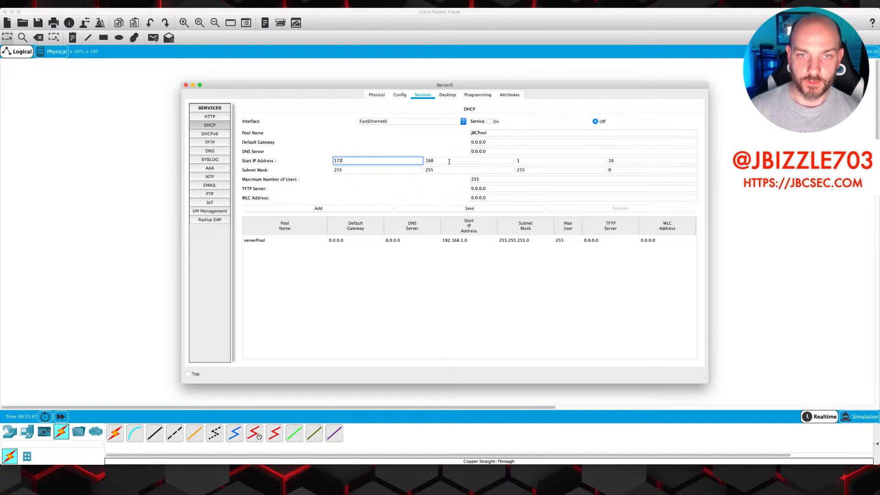
click(468, 161)
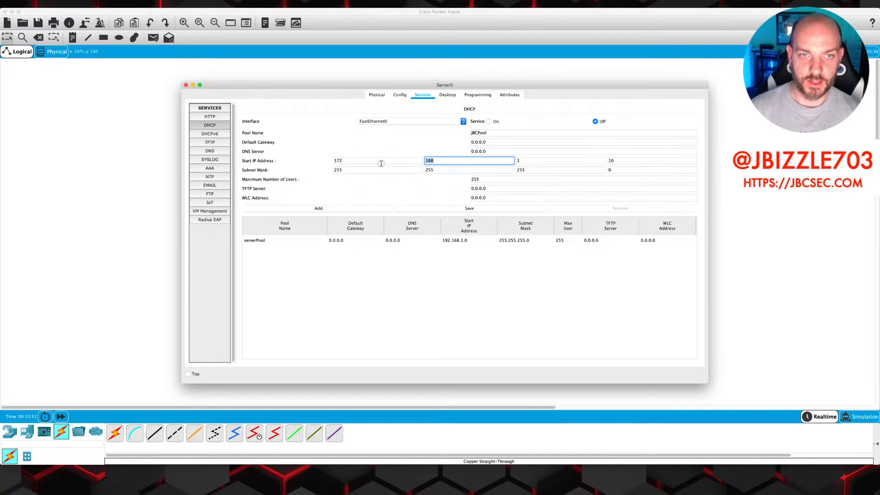
text(192)
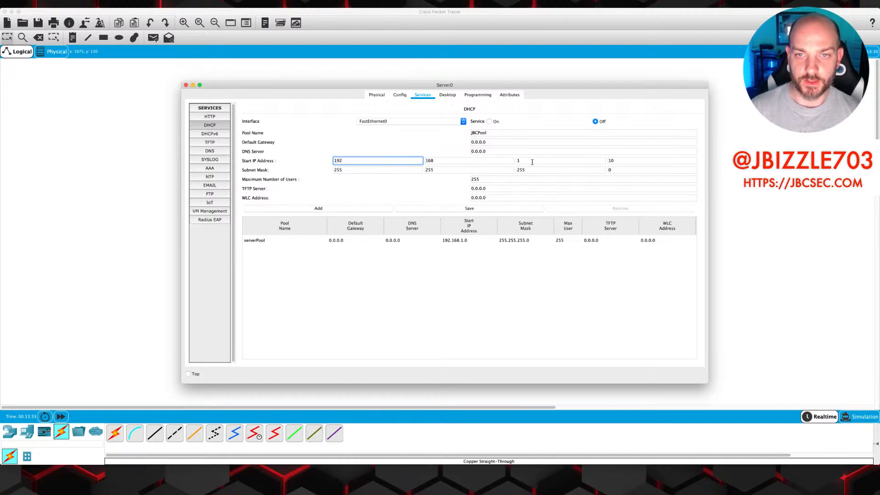
click(650, 161)
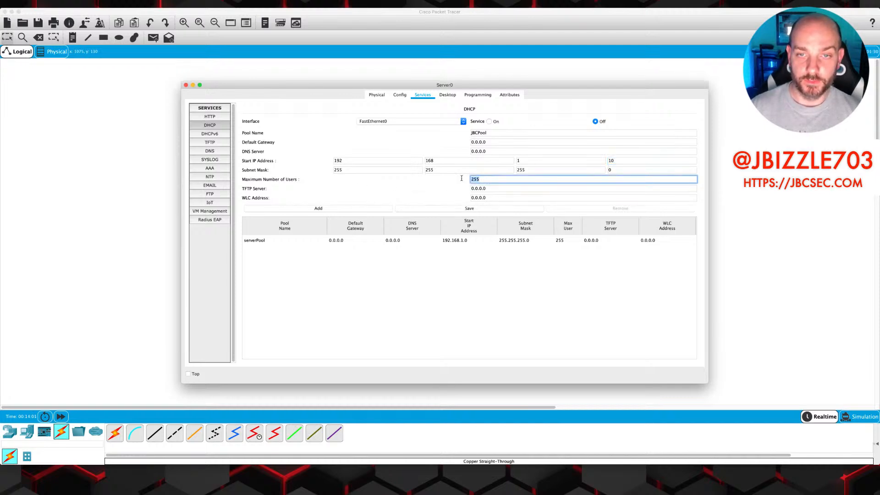
Set 240 maximum users for JBCPool, add it and turn the DHCP service on
text(240)
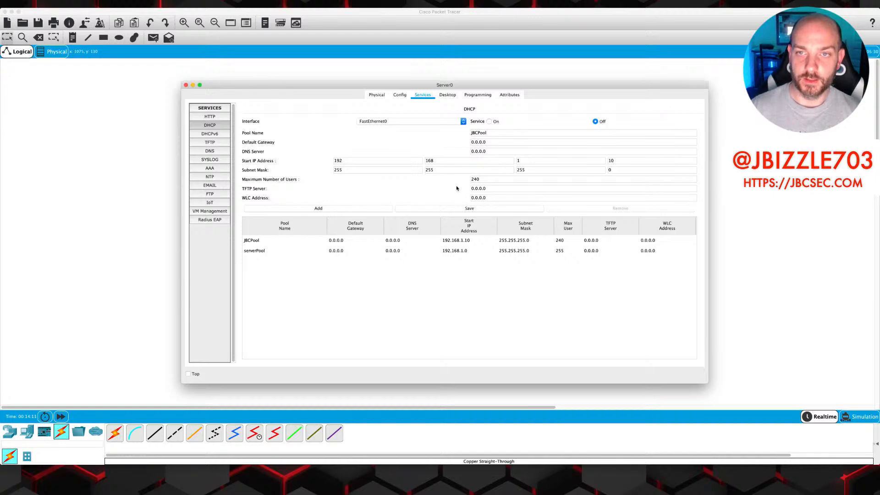
click(489, 121)
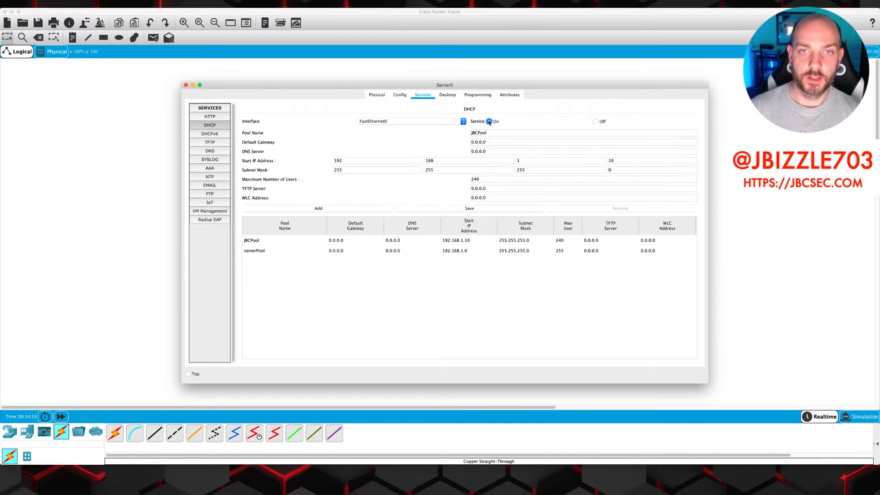
mouse_move(376, 144)
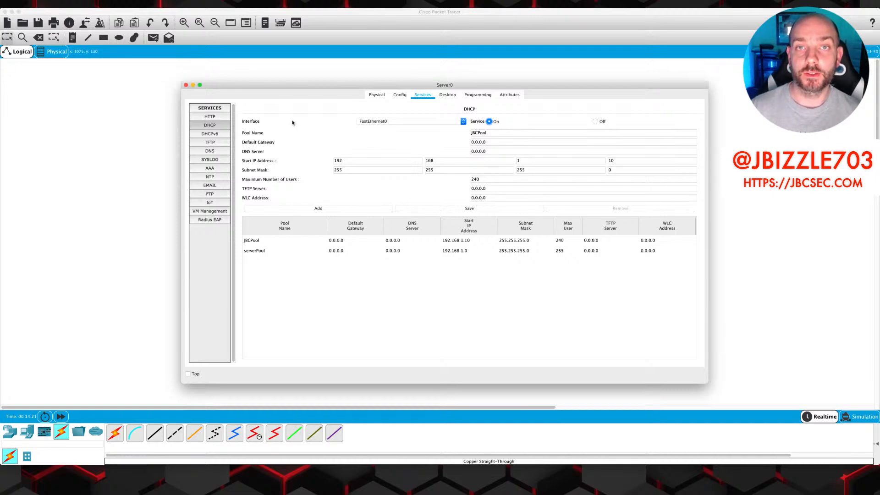
mouse_move(293, 122)
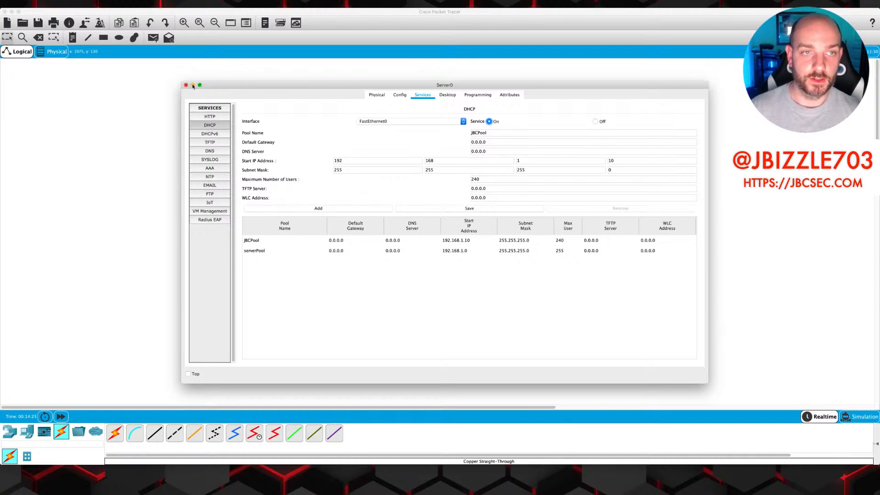
Close the Server0 window to return to the topology view
click(186, 84)
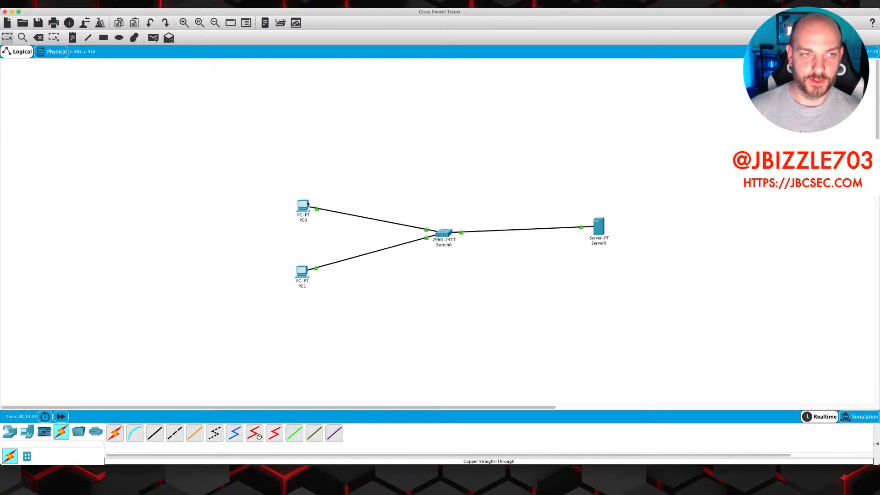
double_click(303, 204)
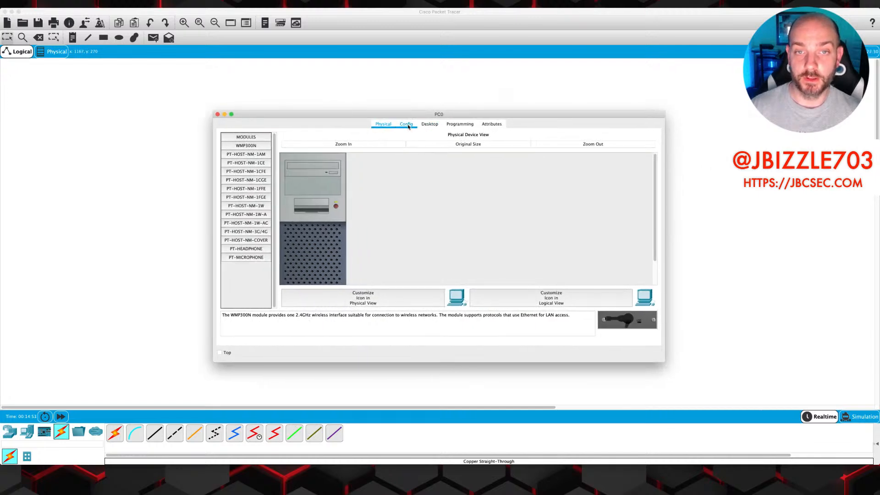
click(428, 124)
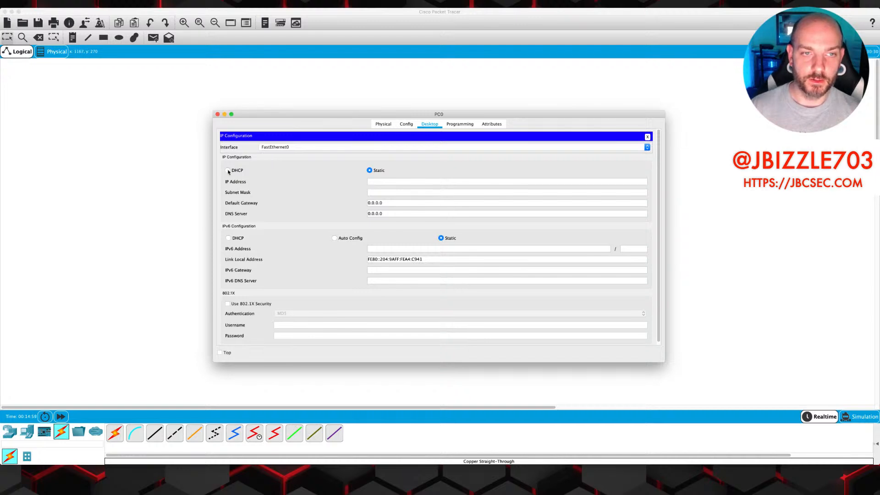
mouse_move(271, 164)
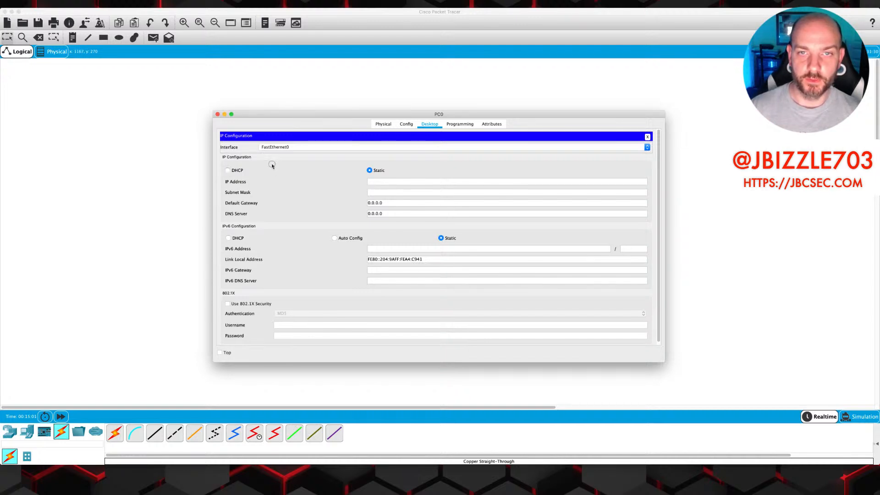
mouse_move(648, 140)
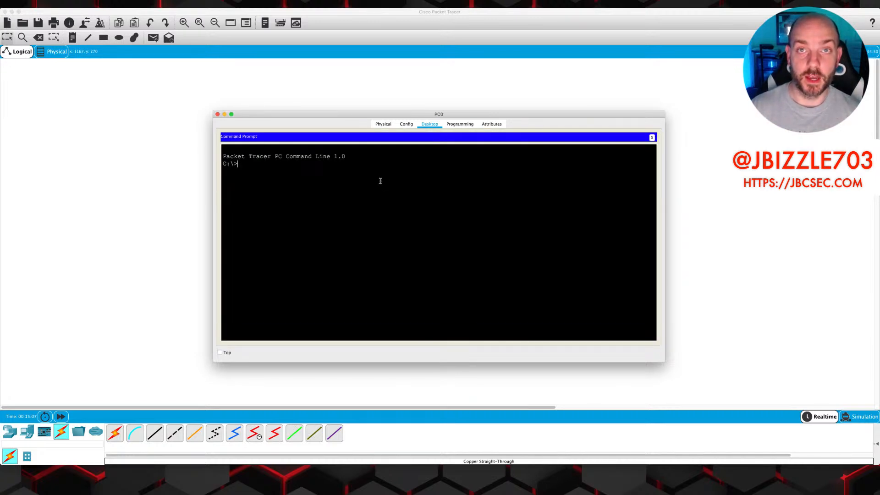
text(ipconfig)
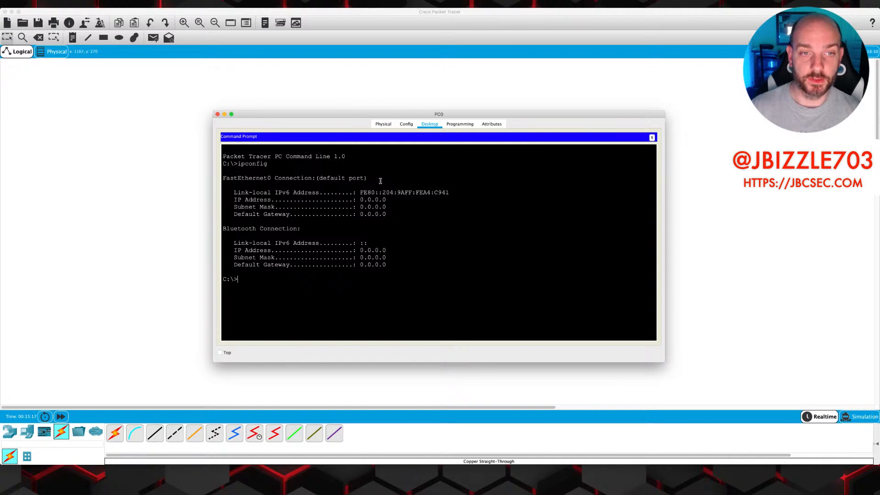
text(i)
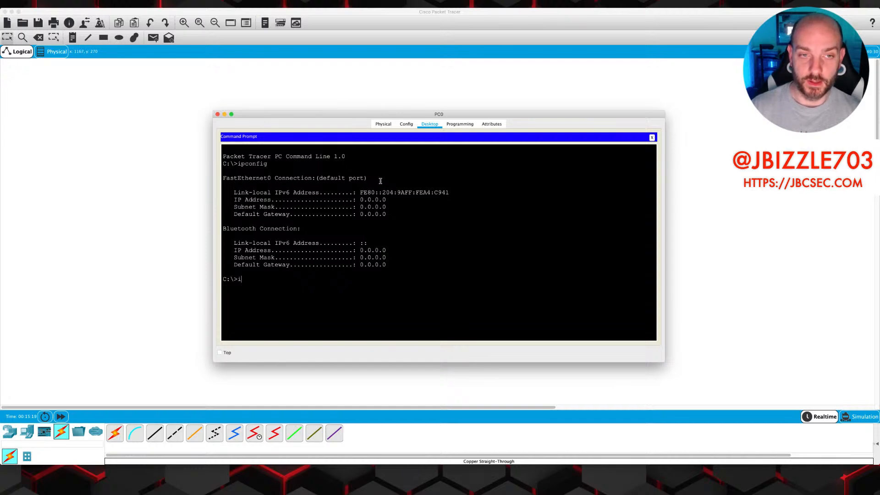
text(pconfig)
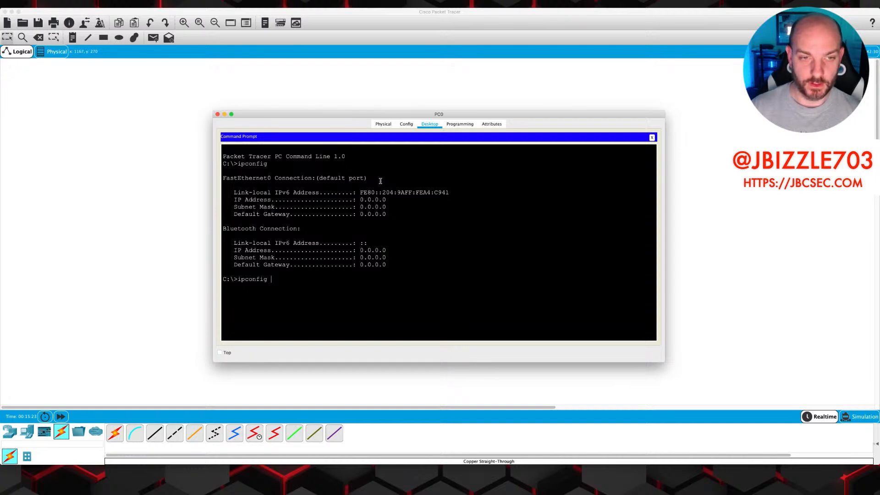
text(/)
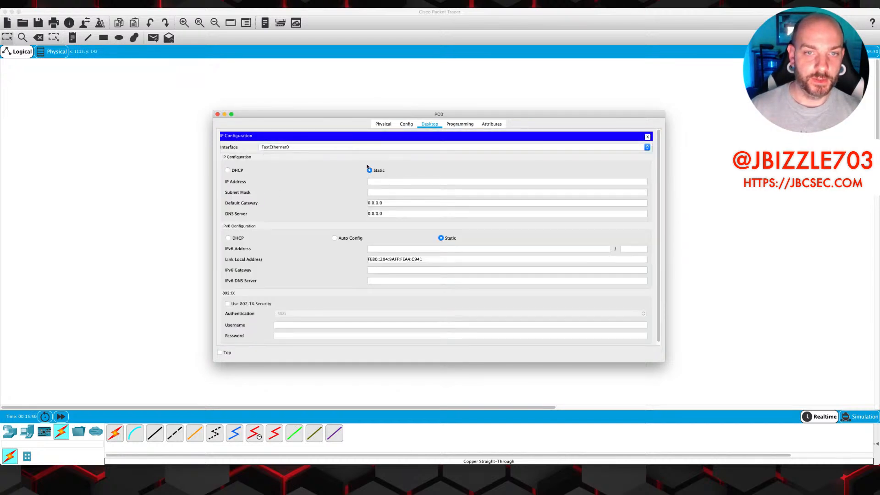
Switch PC0's IP Configuration to DHCP, get a successful lease, and close the panel
click(227, 171)
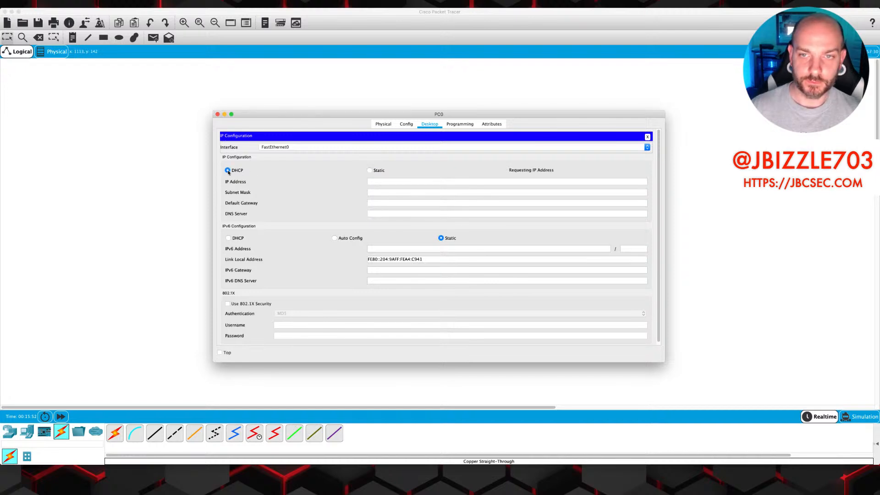
click(227, 171)
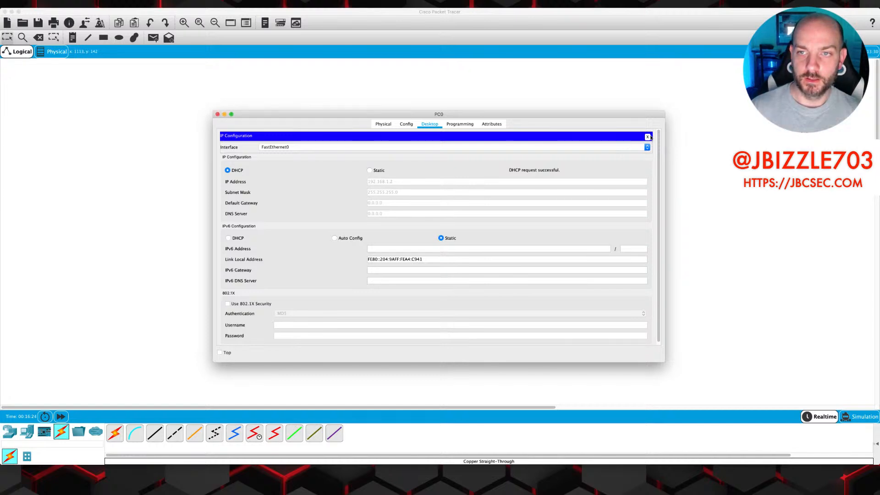
click(647, 137)
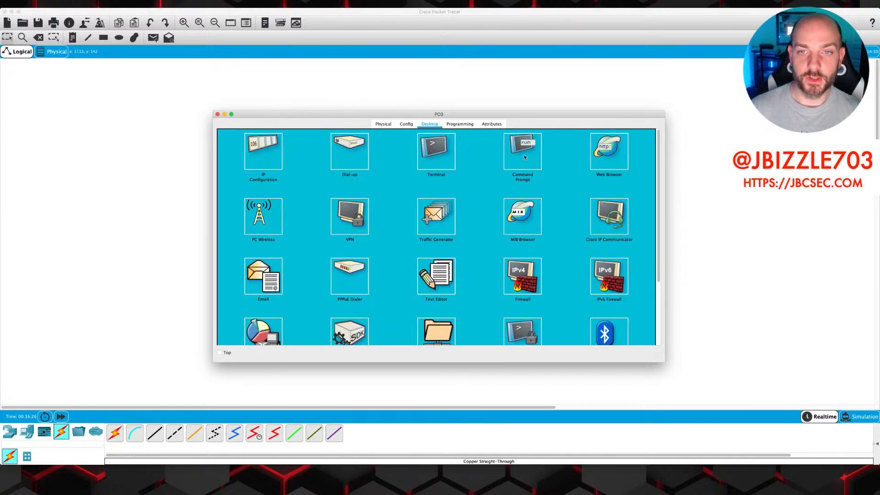
Run ipconfig /all in PC0's Command Prompt to see its leased address details
click(522, 148)
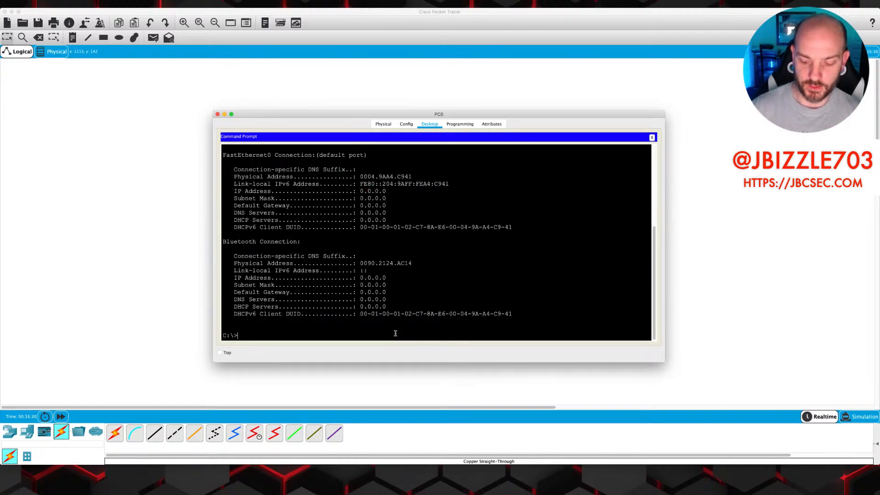
text(ipconfig /all)
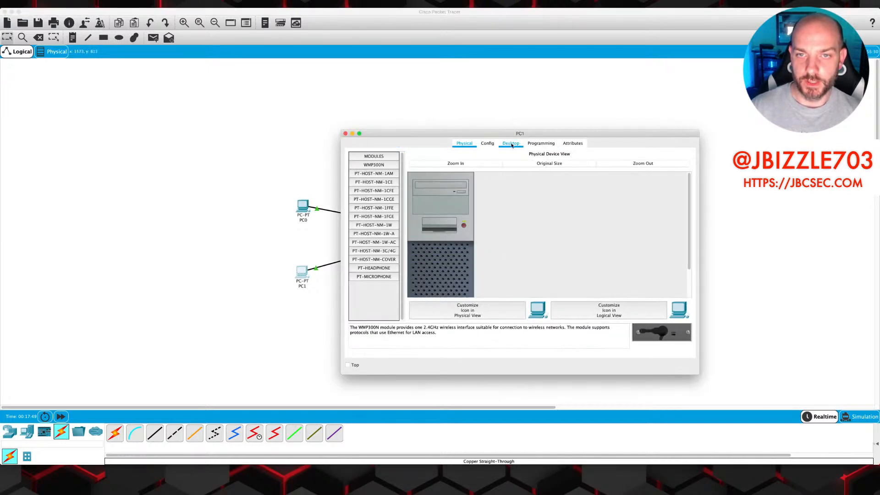
From PC1's Desktop, view its IP Configuration settings and close them again
click(510, 143)
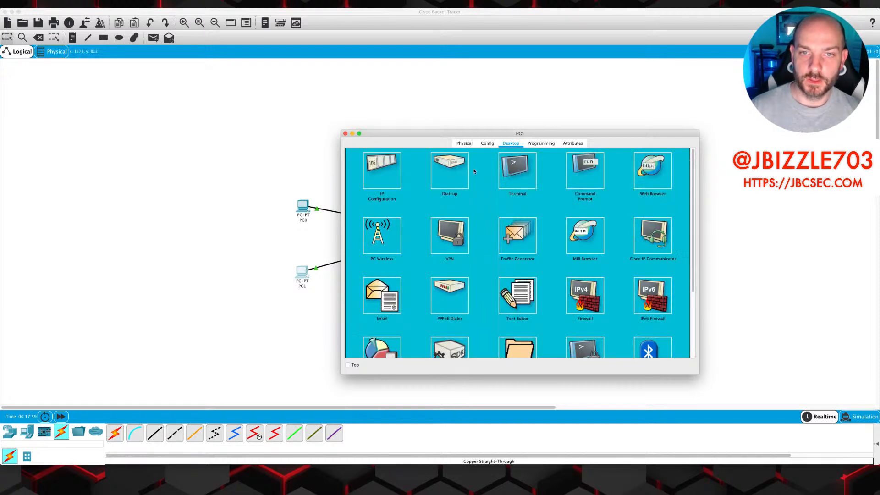
click(381, 169)
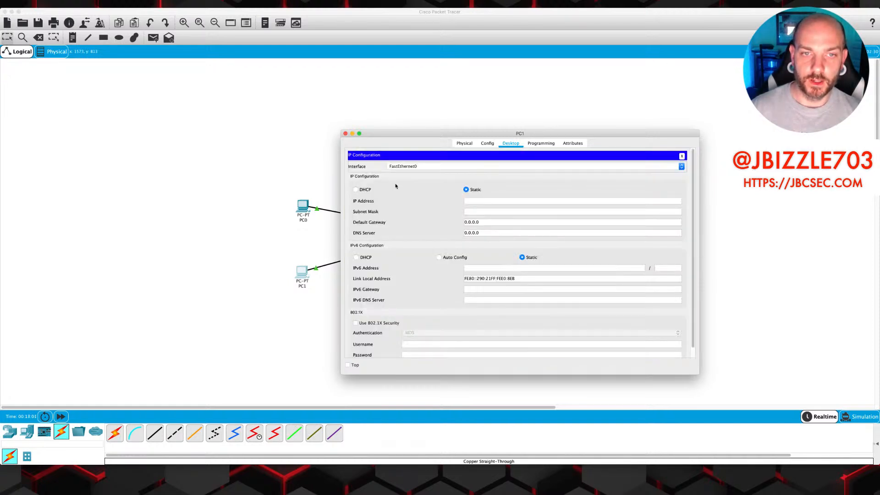
click(353, 189)
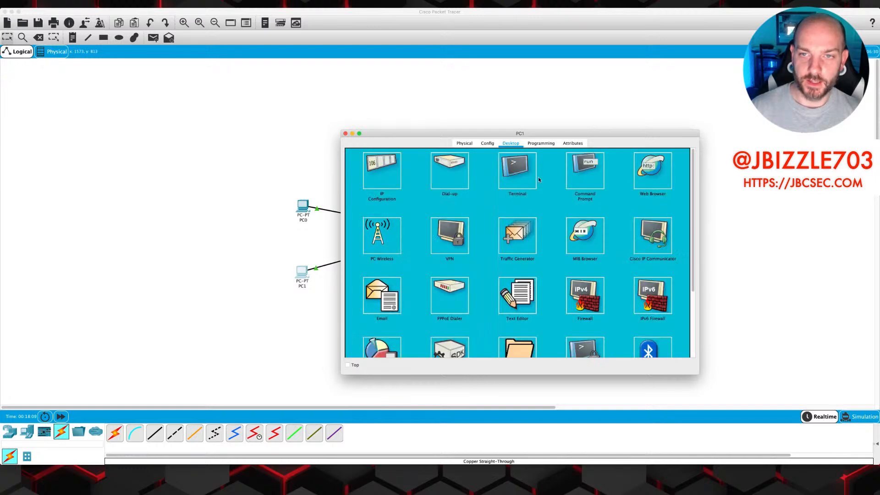
click(583, 169)
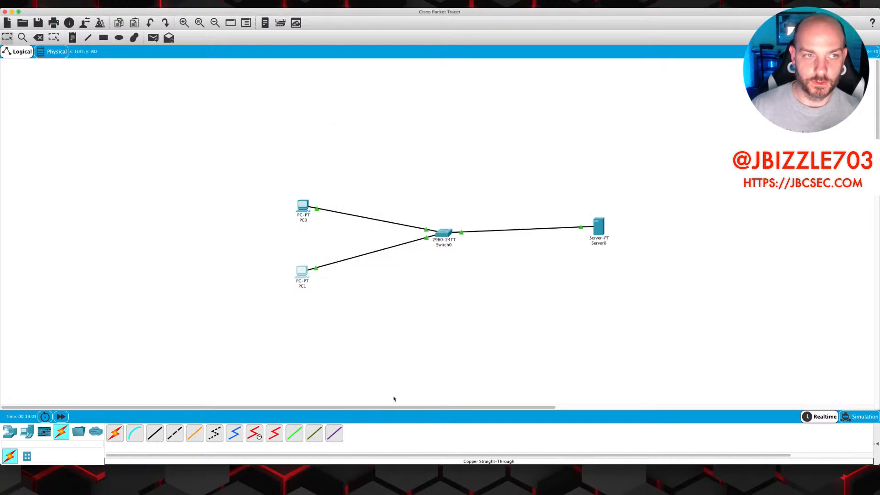
mouse_move(600, 491)
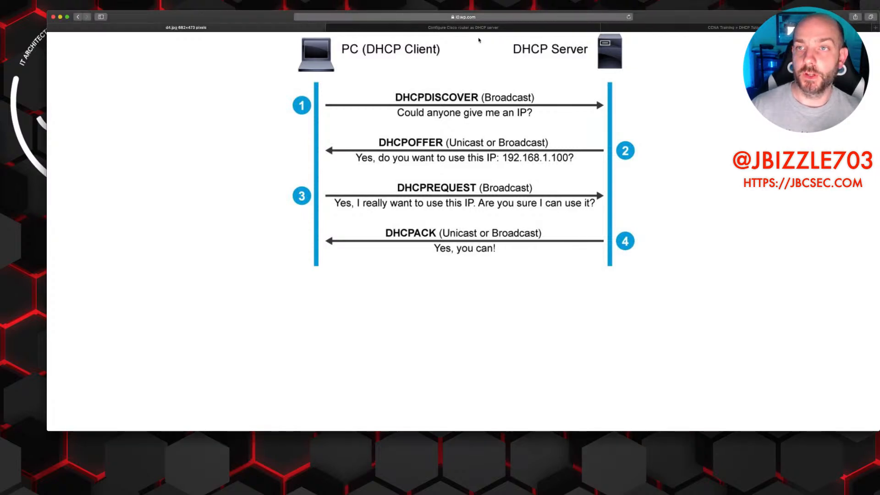
Switch Safari to the article on configuring a Cisco router as a DHCP server
click(463, 27)
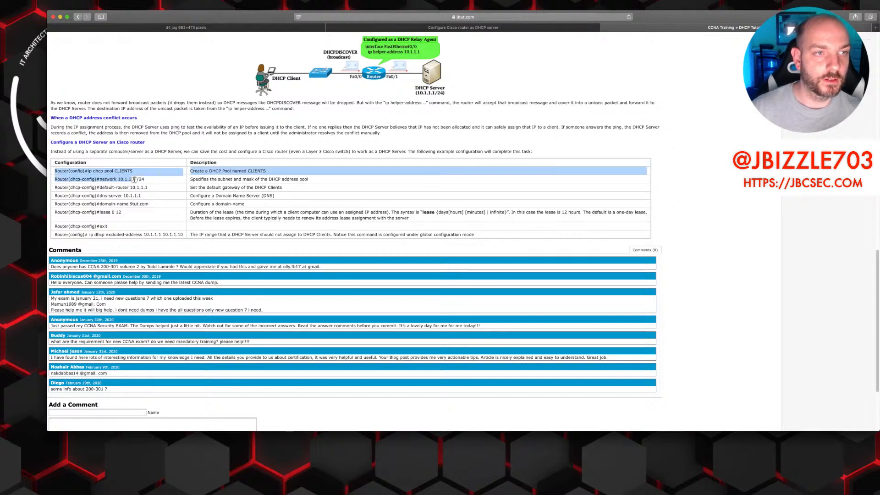
Highlight the full 'Configure a DHCP Server on Cisco router' command table with descriptions
drag(132, 179, 490, 233)
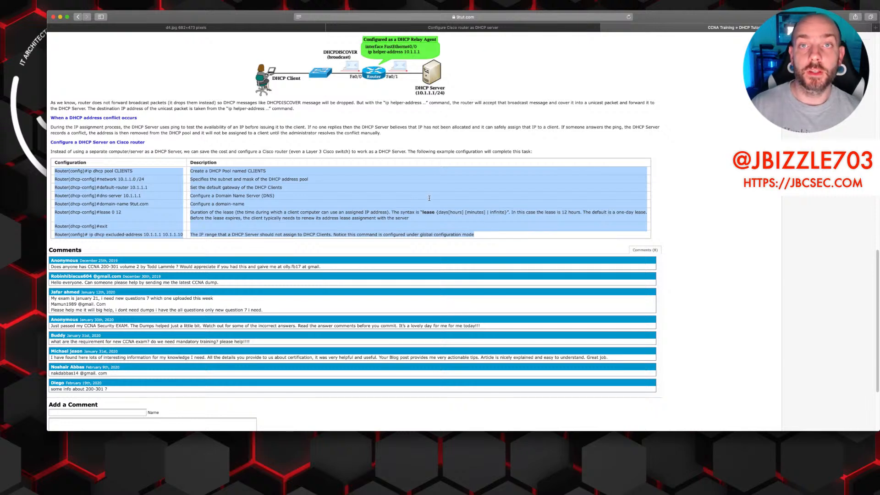
mouse_move(429, 199)
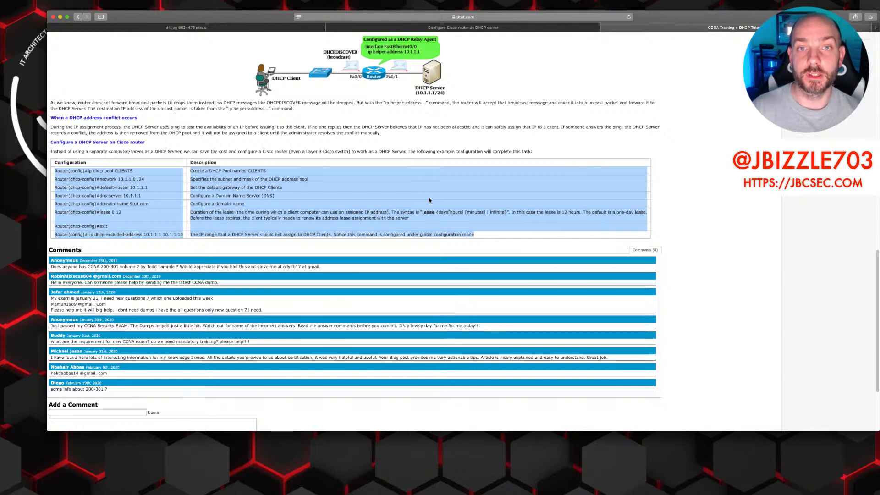
mouse_move(414, 102)
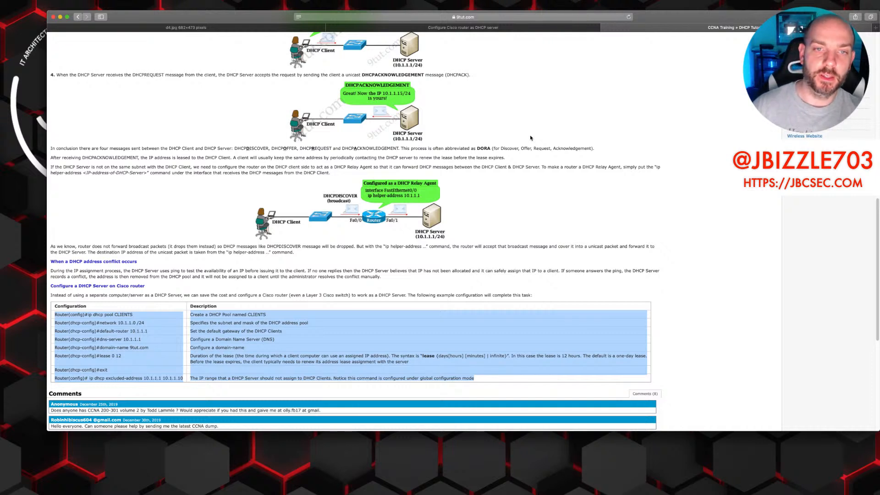
mouse_move(354, 201)
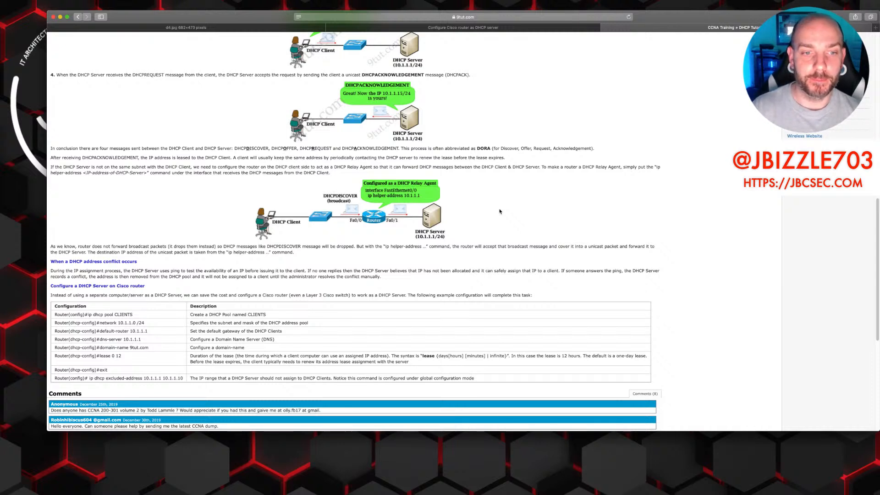
mouse_move(459, 204)
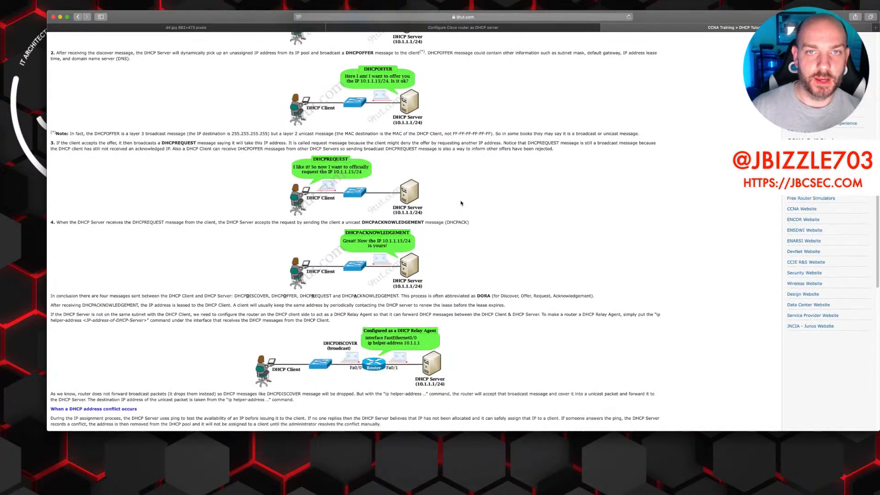
Scroll the tutorial page back to the DHCPOFFER and DHCPREQUEST diagrams
scroll(down, 3)
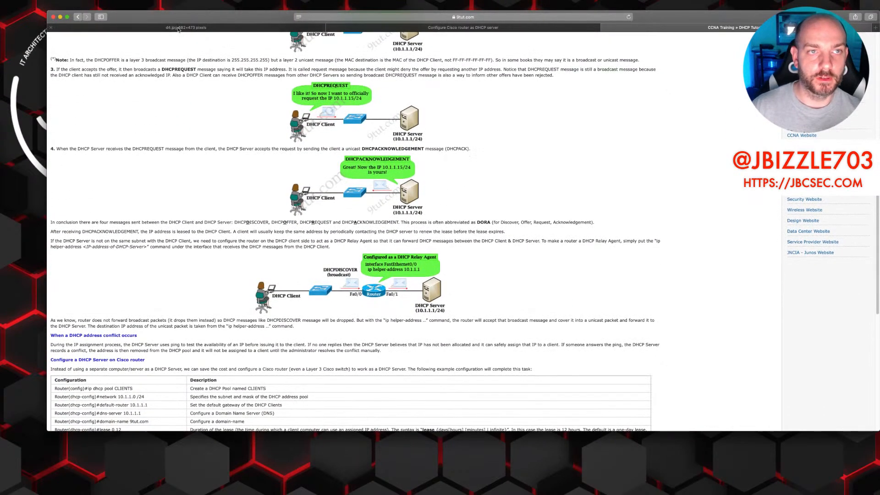